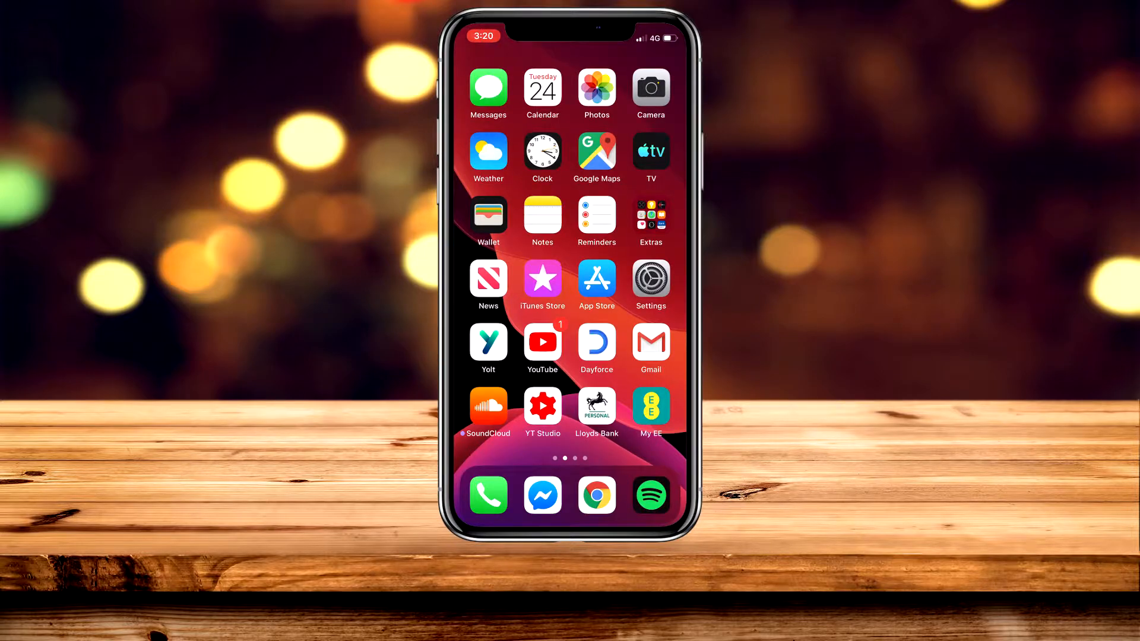
# Launch the App Store and open the Account page showing pending WordPress and other updates.
pyautogui.click(649, 283)
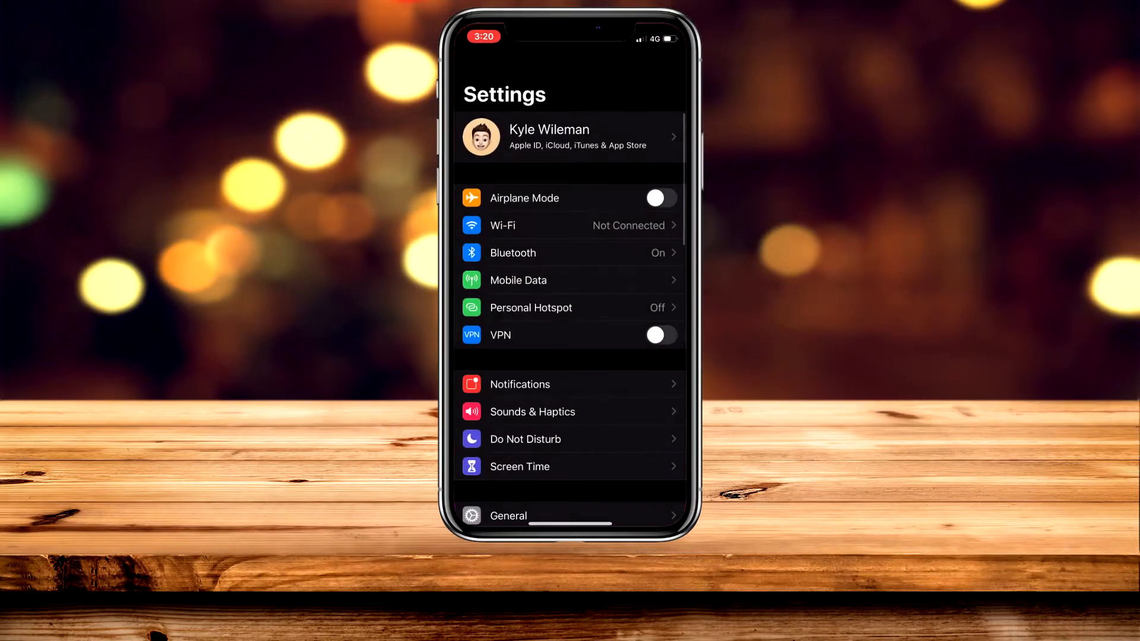
pyautogui.scroll(-3)
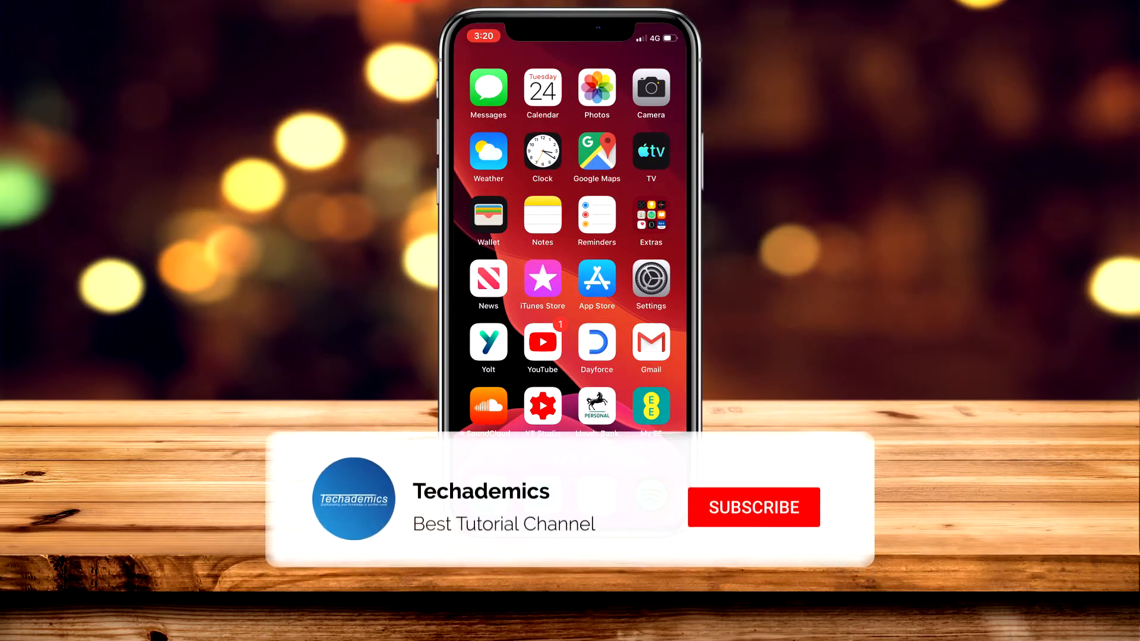
pyautogui.click(754, 507)
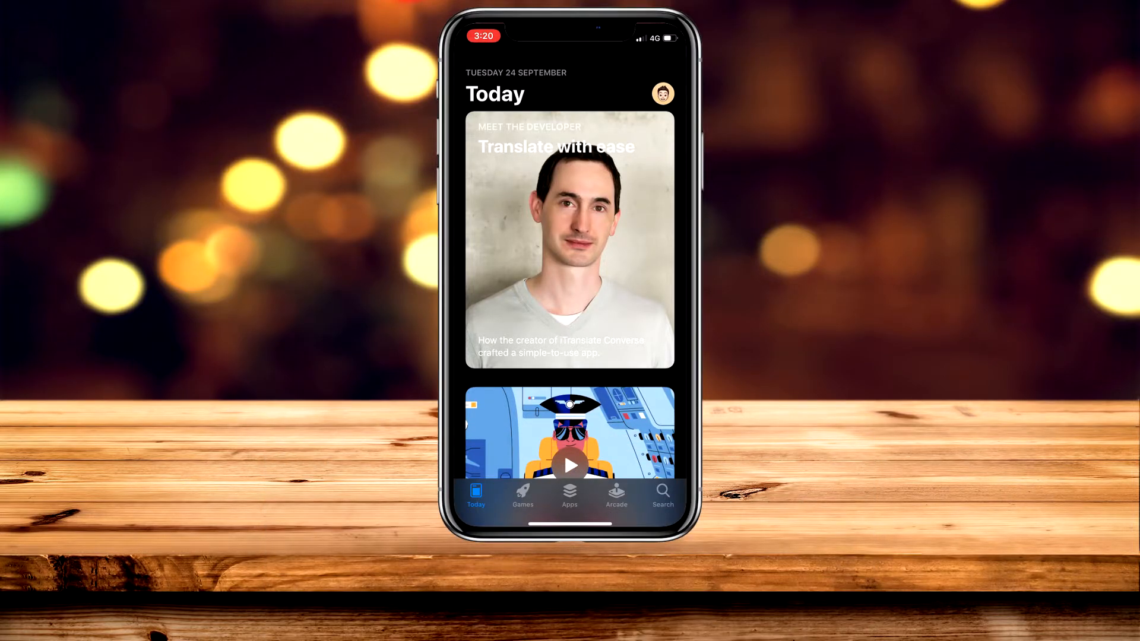
pyautogui.click(661, 93)
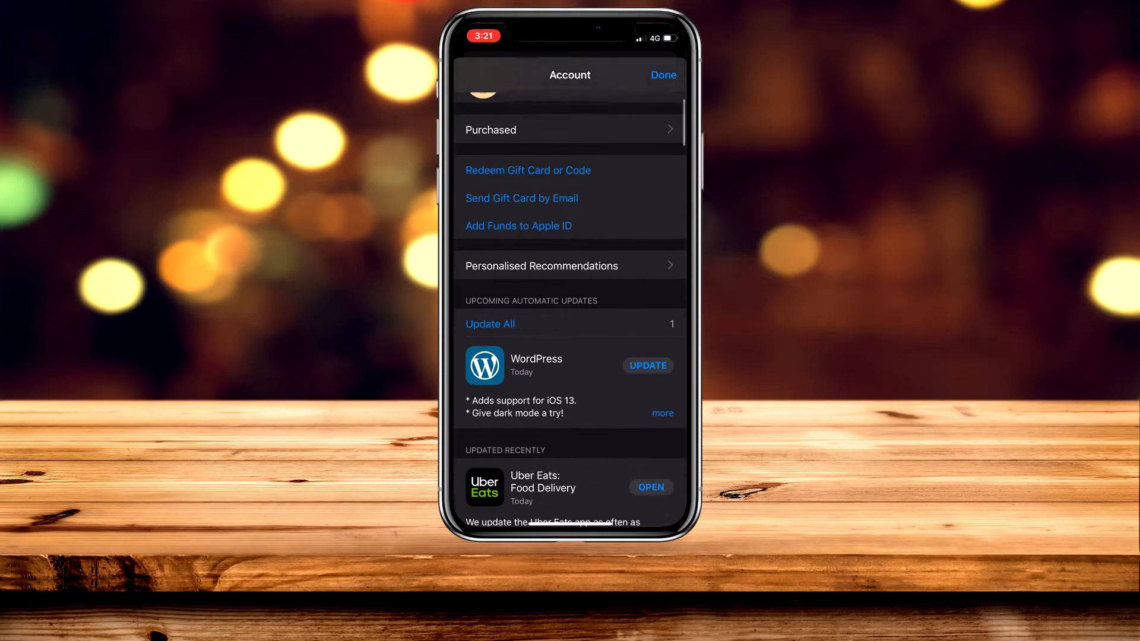
# Scroll to Upcoming Automatic Updates and start the WordPress update.
pyautogui.scroll(-3)
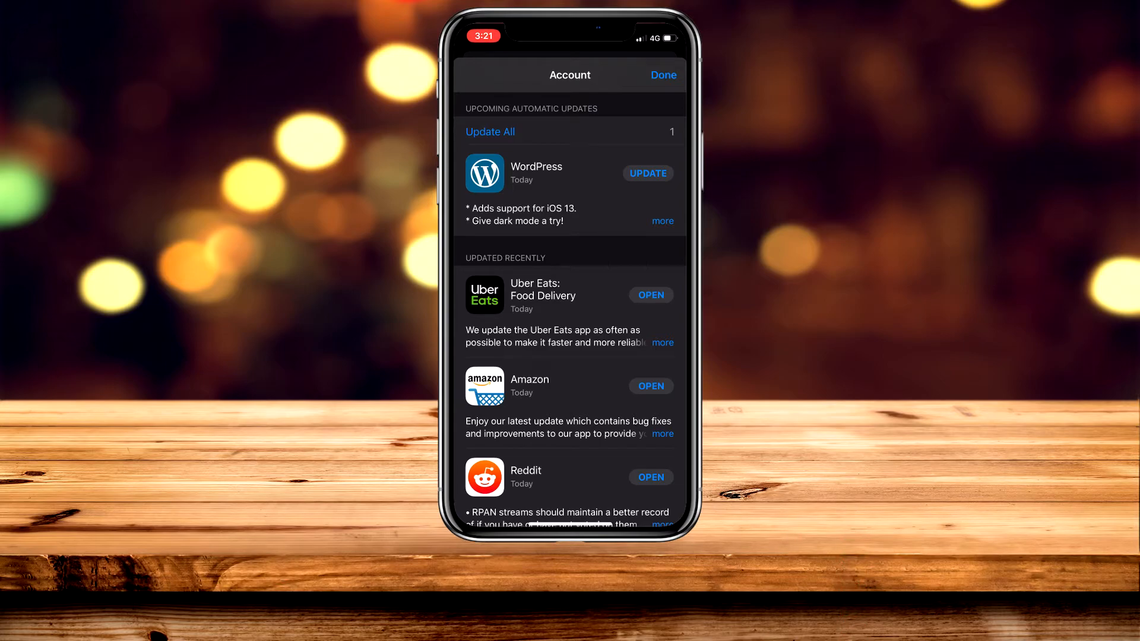
pyautogui.click(647, 173)
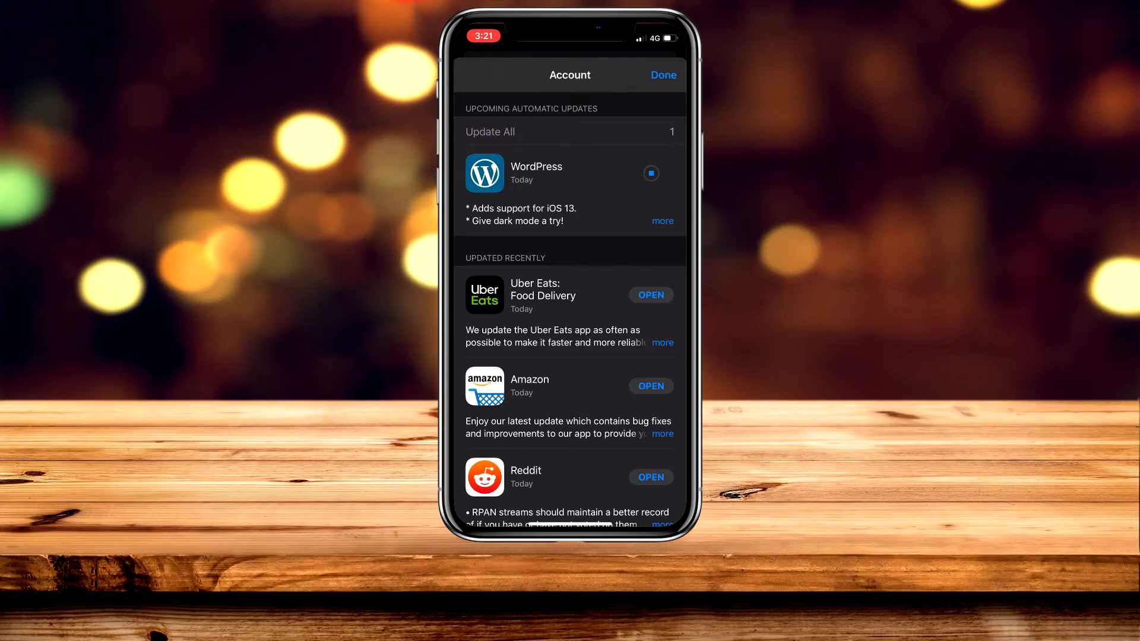